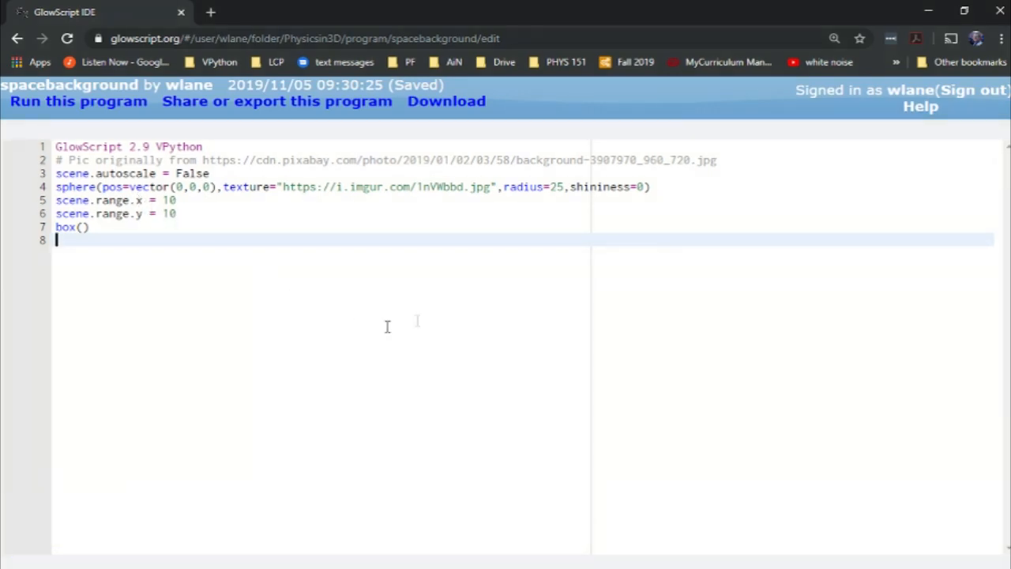
pyautogui.moveTo(359, 335)
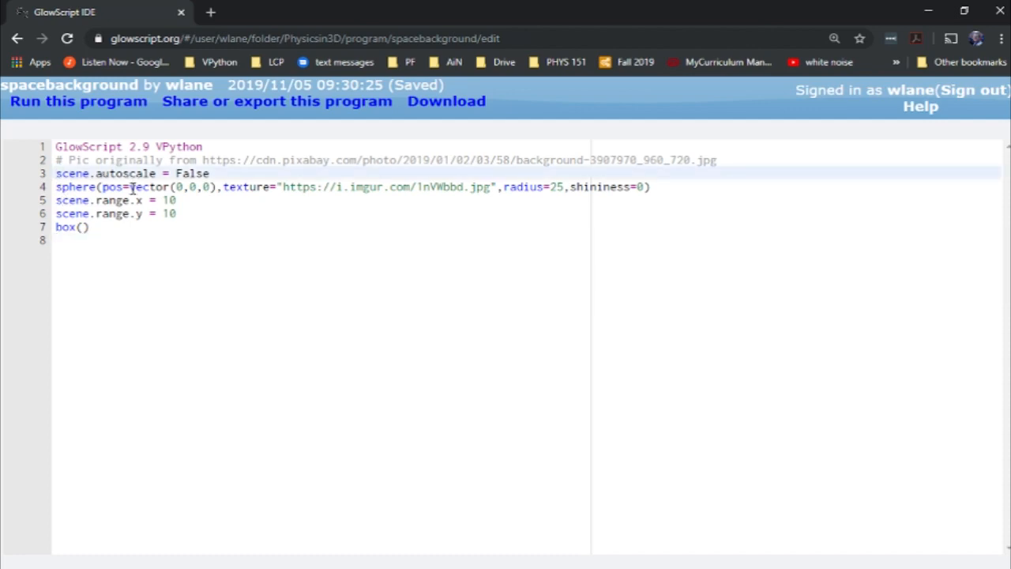
pyautogui.moveTo(60, 123)
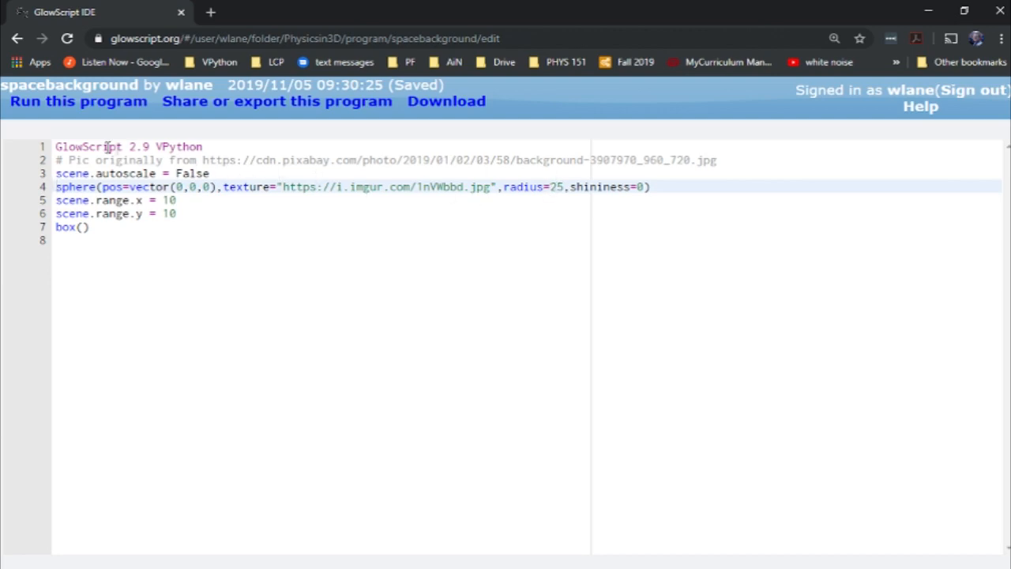
pyautogui.moveTo(537, 199)
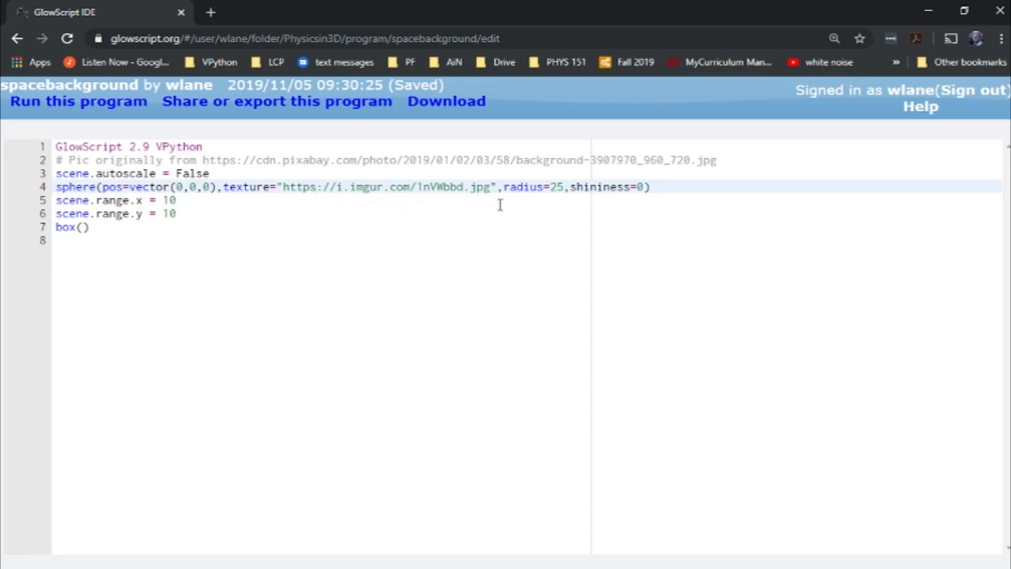
pyautogui.moveTo(350, 199)
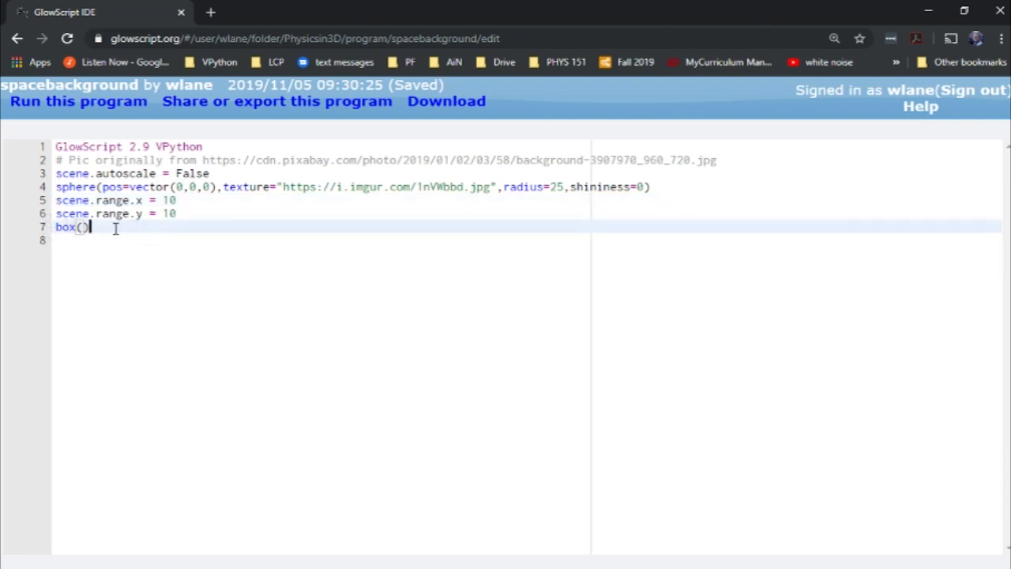
# - Run the spacebackground program showing the white box against the starry texture
pyautogui.click(79, 101)
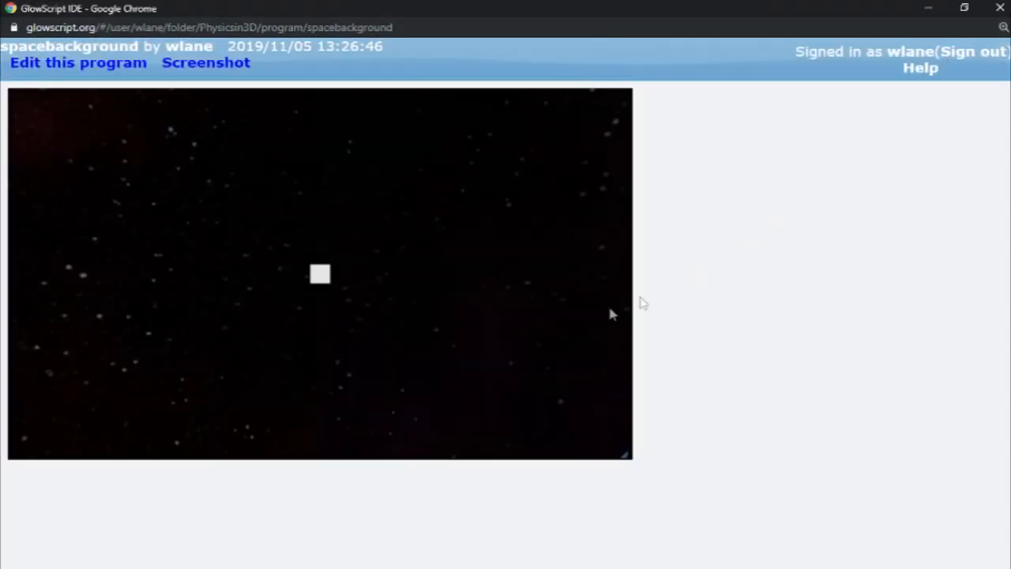
pyautogui.moveTo(498, 213)
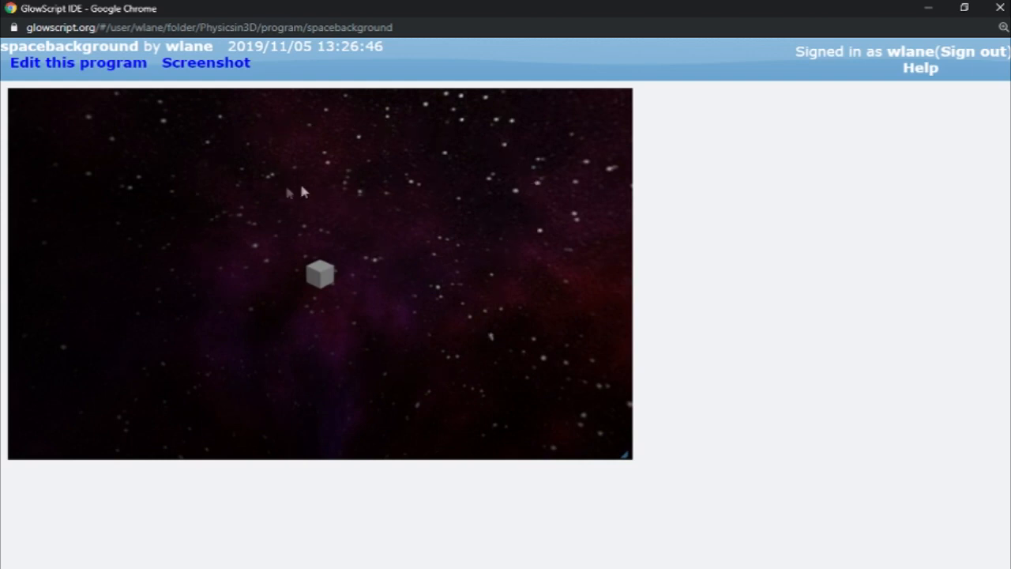
pyautogui.moveTo(302, 292)
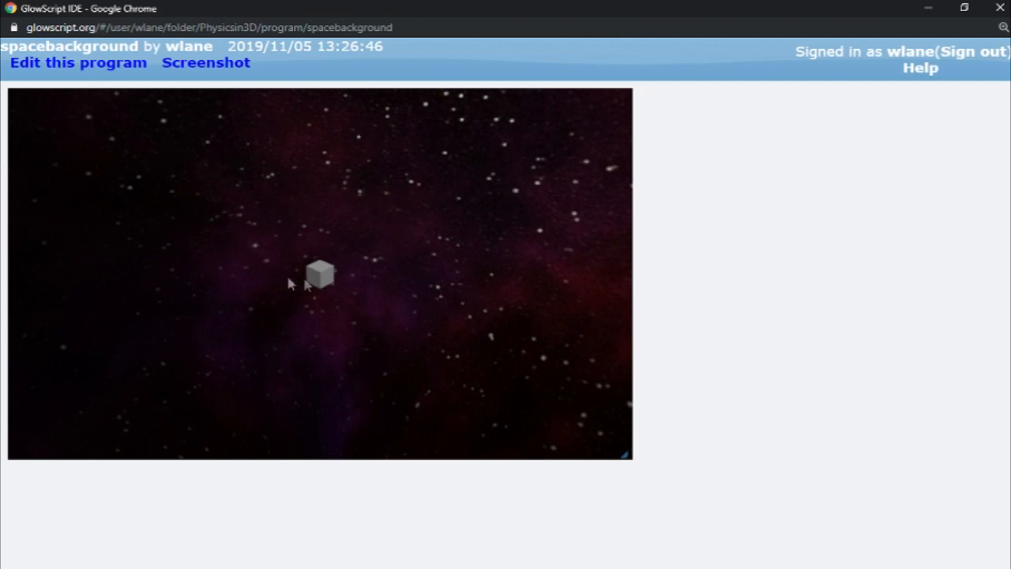
pyautogui.moveTo(336, 158)
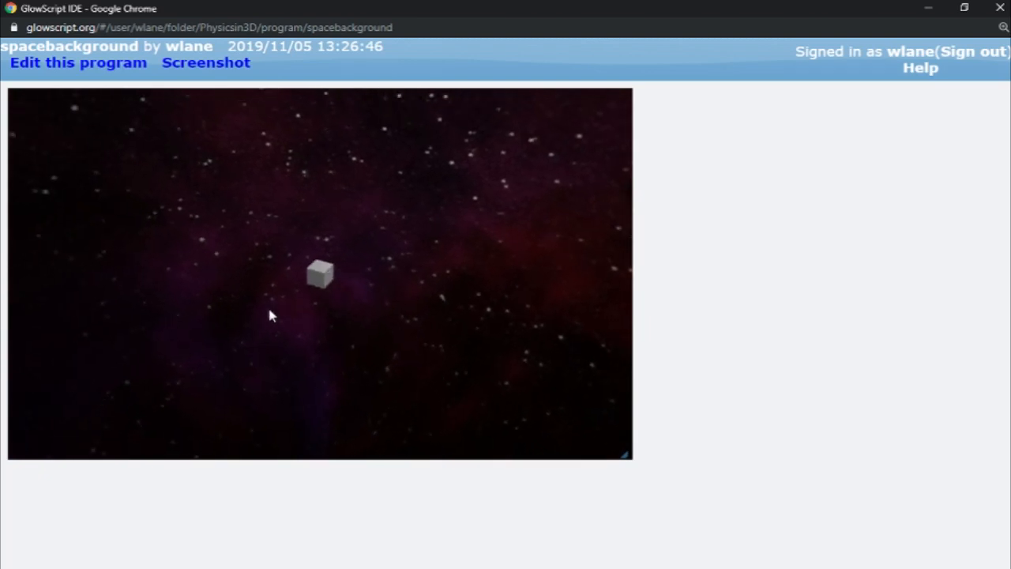
# - Orbit the rendered scene to view the shaded cube among the stars
pyautogui.moveTo(269, 316); pyautogui.dragTo(316, 276)
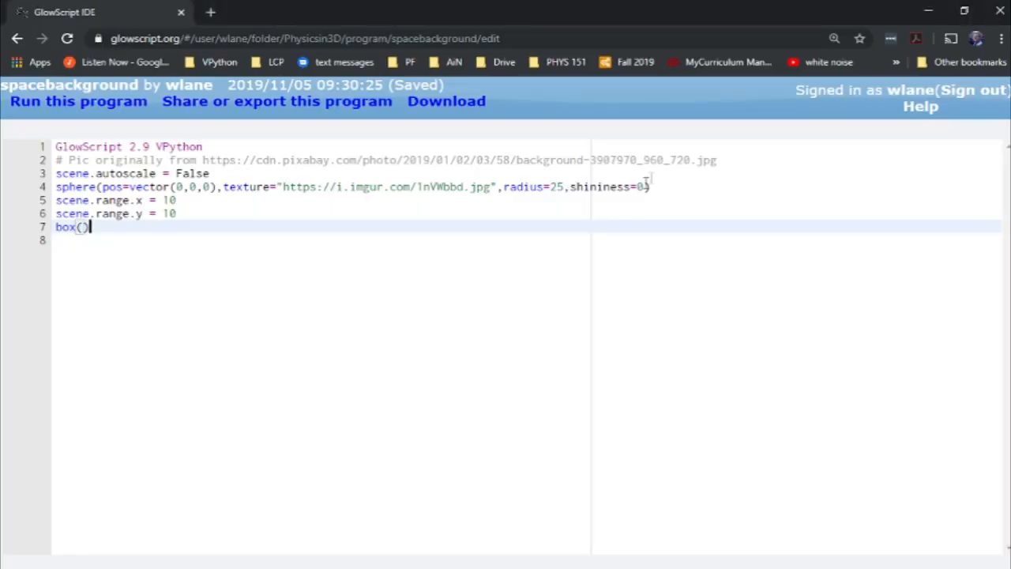
# - Set the background sphere's shininess to 1 and run to see the glare
pyautogui.write('1')
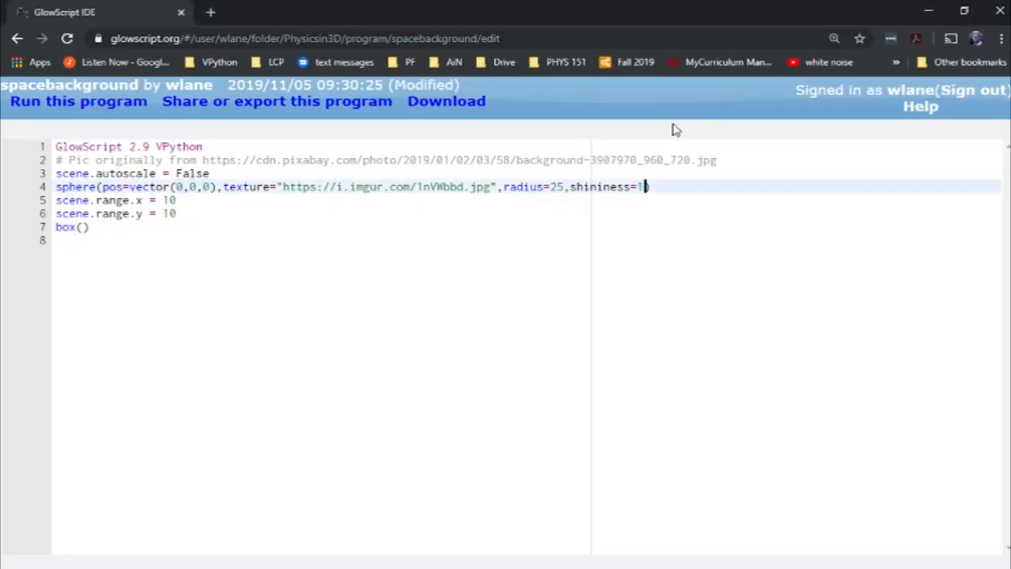
pyautogui.click(83, 101)
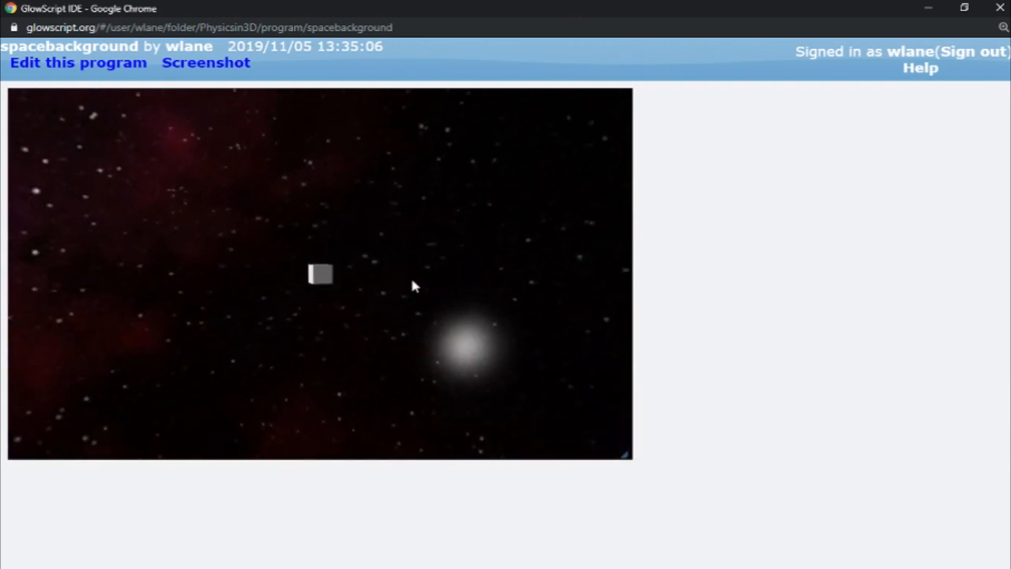
pyautogui.click(66, 63)
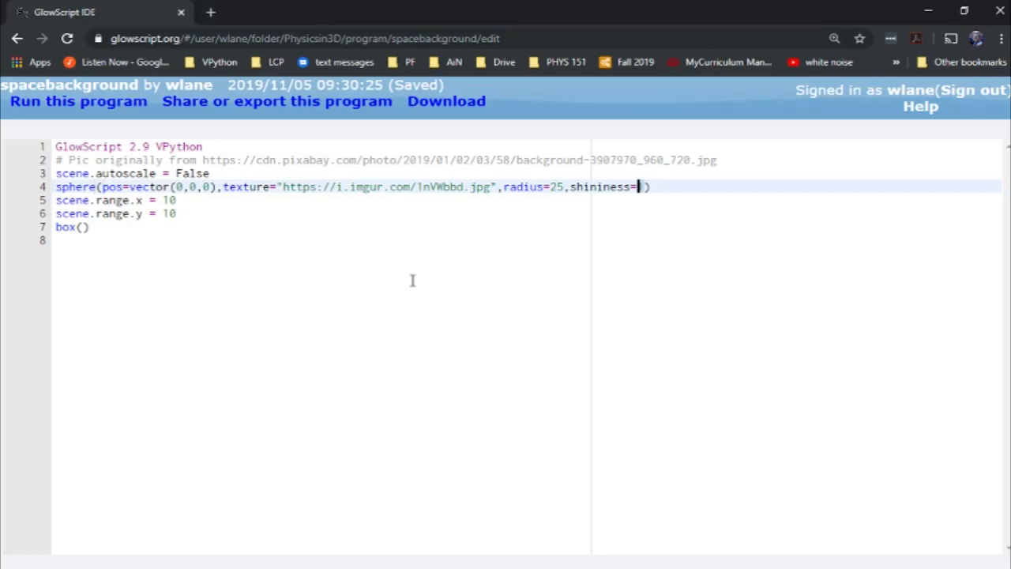
# - Reset shininess to 0, assign b = box(), and add t = 0 with a while True loop
pyautogui.write('0')
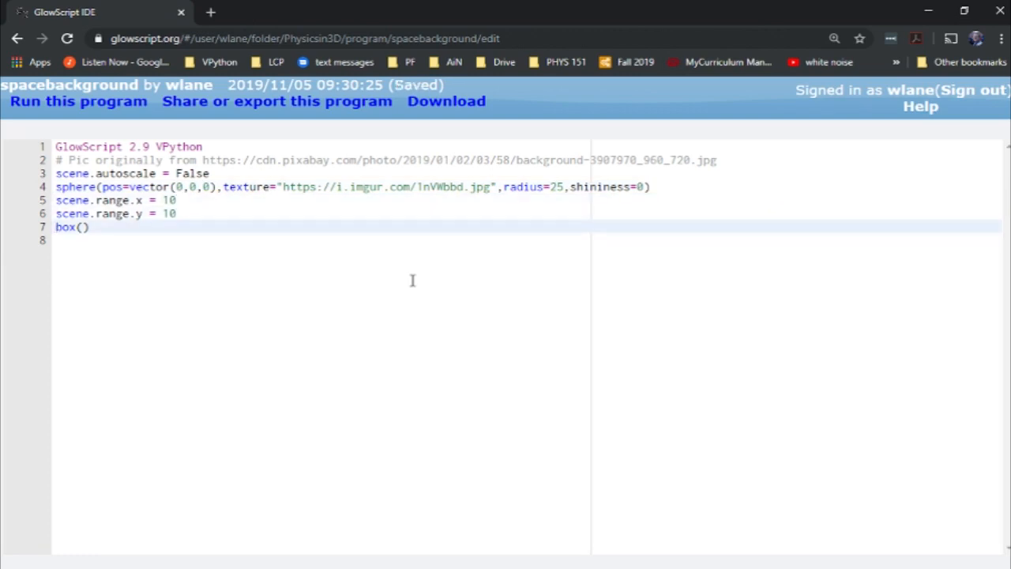
pyautogui.write('b =')
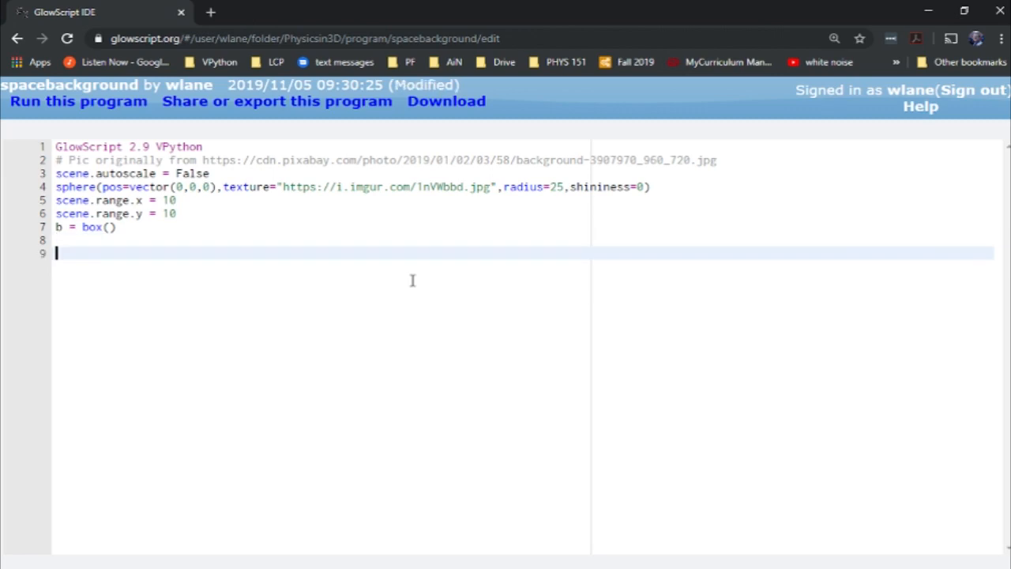
pyautogui.write('while (True')
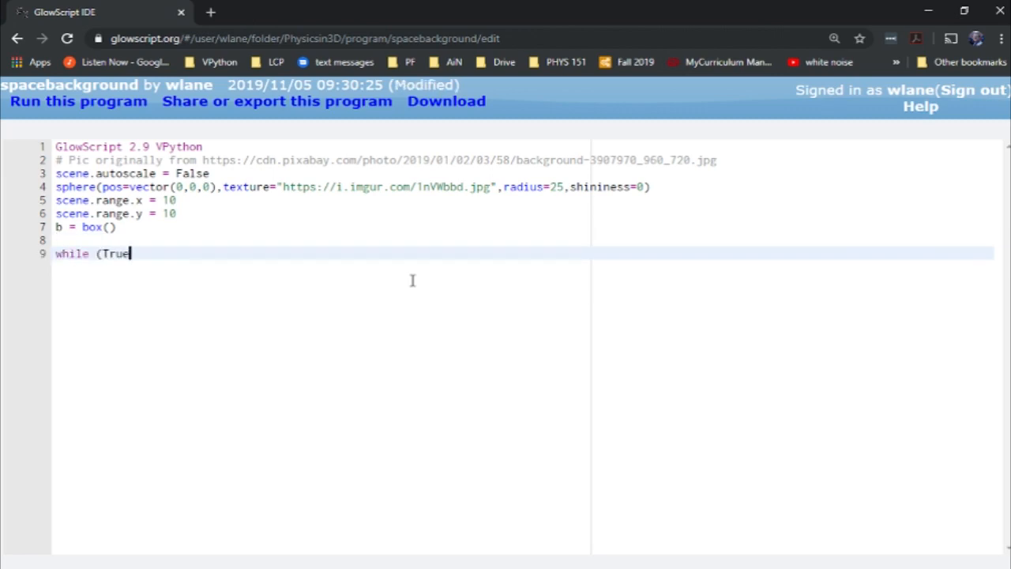
pyautogui.write('):')
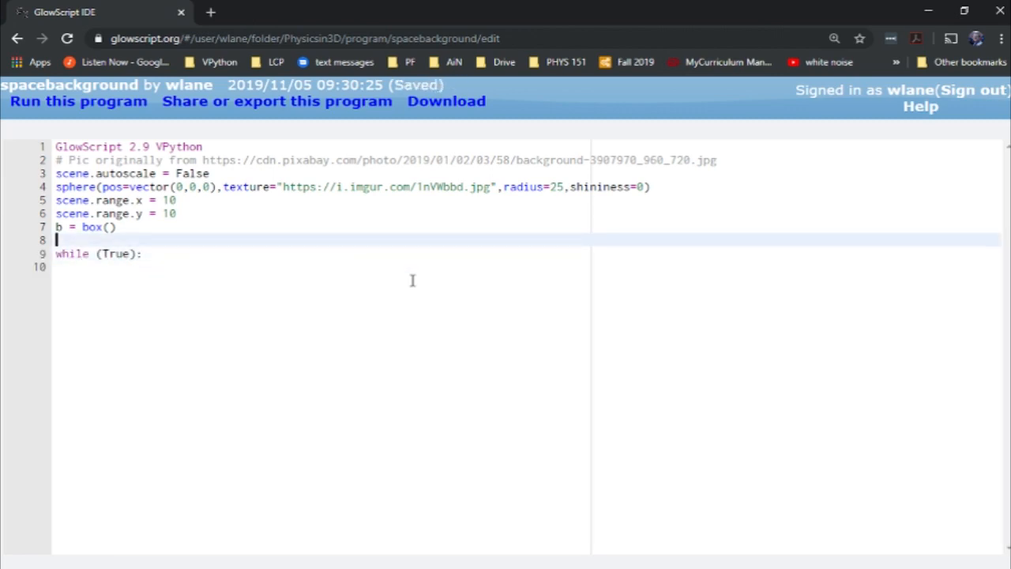
pyautogui.write('t = 0')
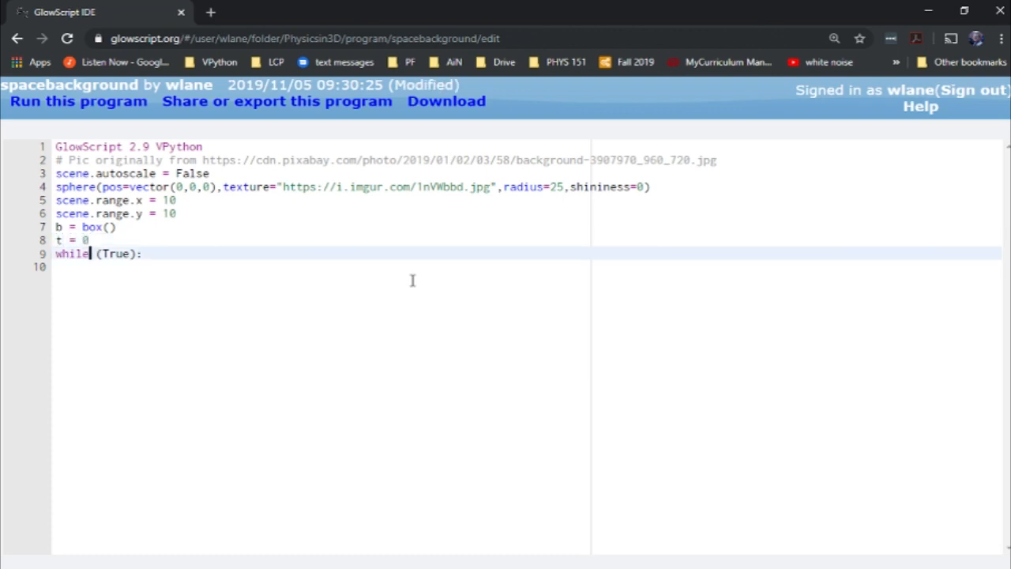
# - Update b.pos to vector(cos(t), sin(t)) with rate(10) each frame and run the animation
pyautogui.write('b.')
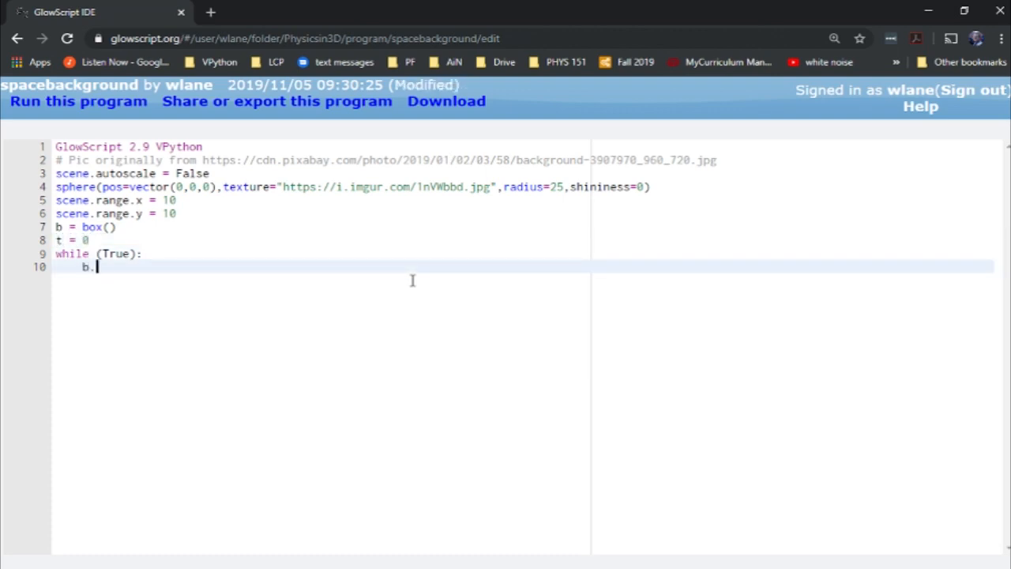
pyautogui.write('pos = vector')
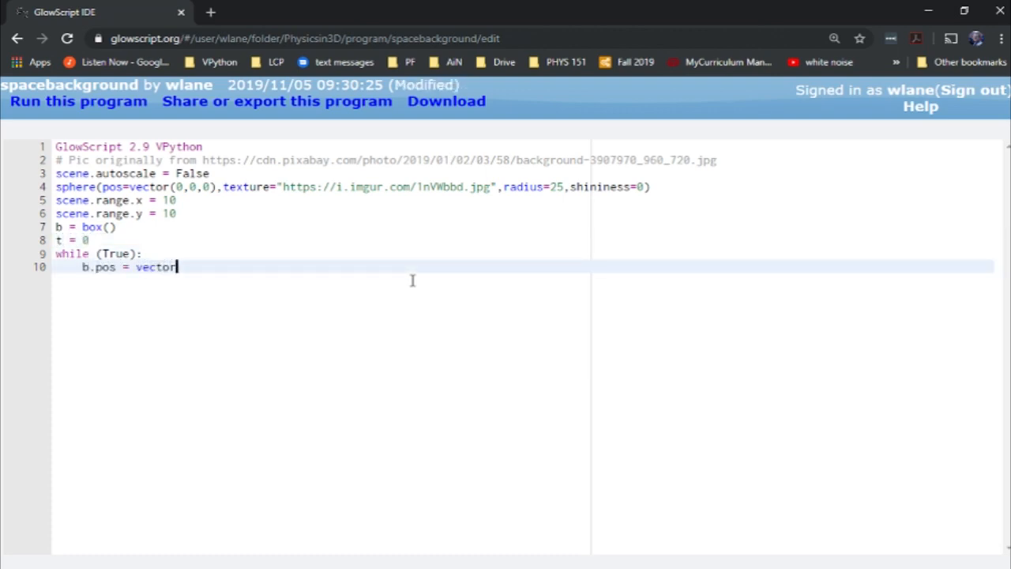
pyautogui.write('(cos(t),sin(t),0')
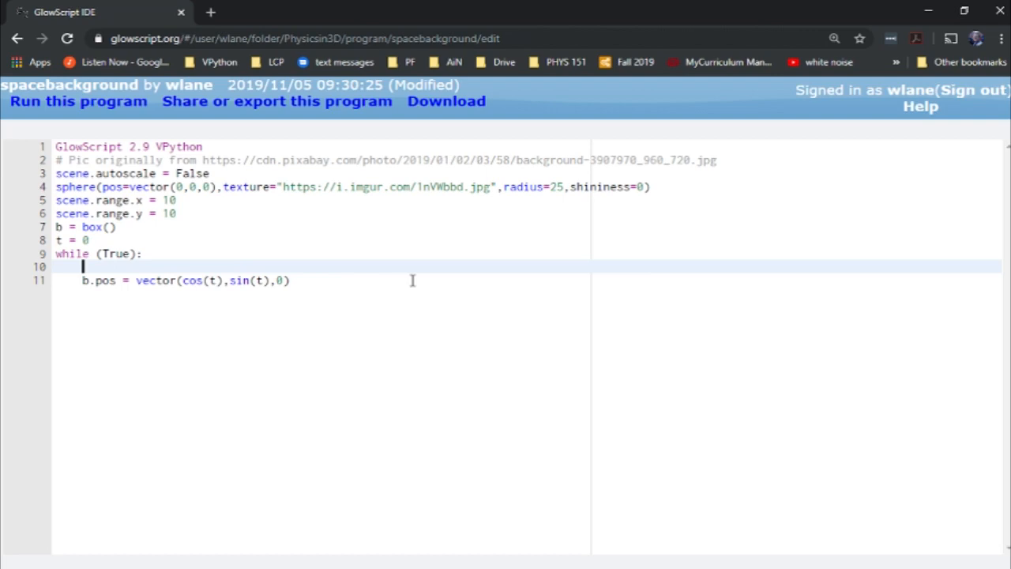
pyautogui.write('r')
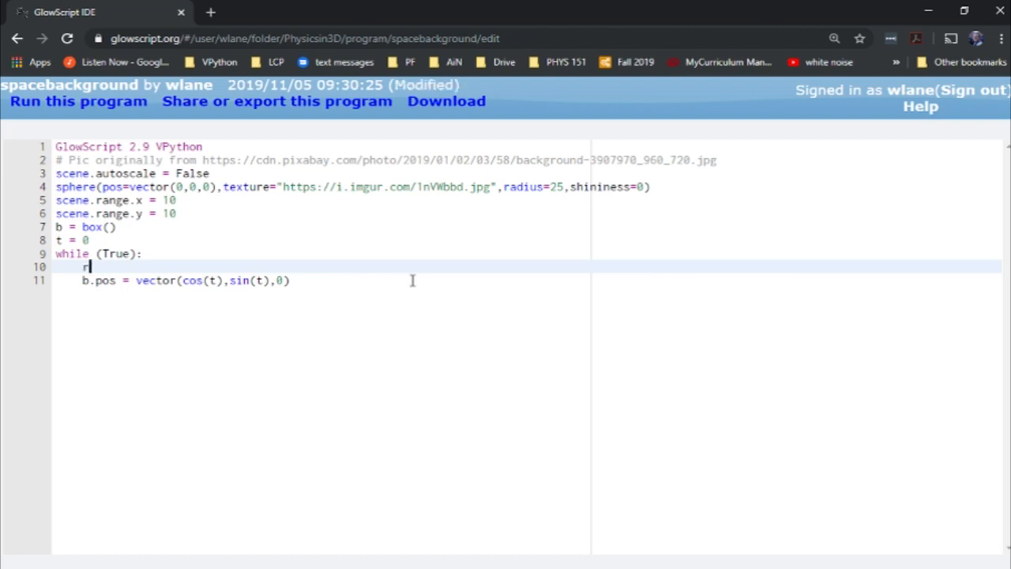
pyautogui.write('ate(10)')
pyautogui.write('t += 0.1')
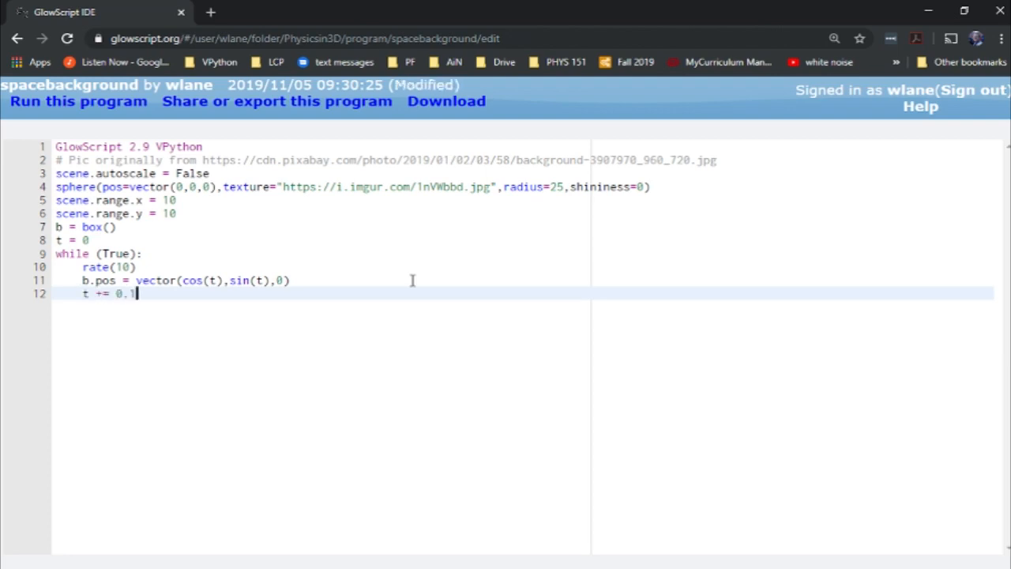
pyautogui.click(75, 101)
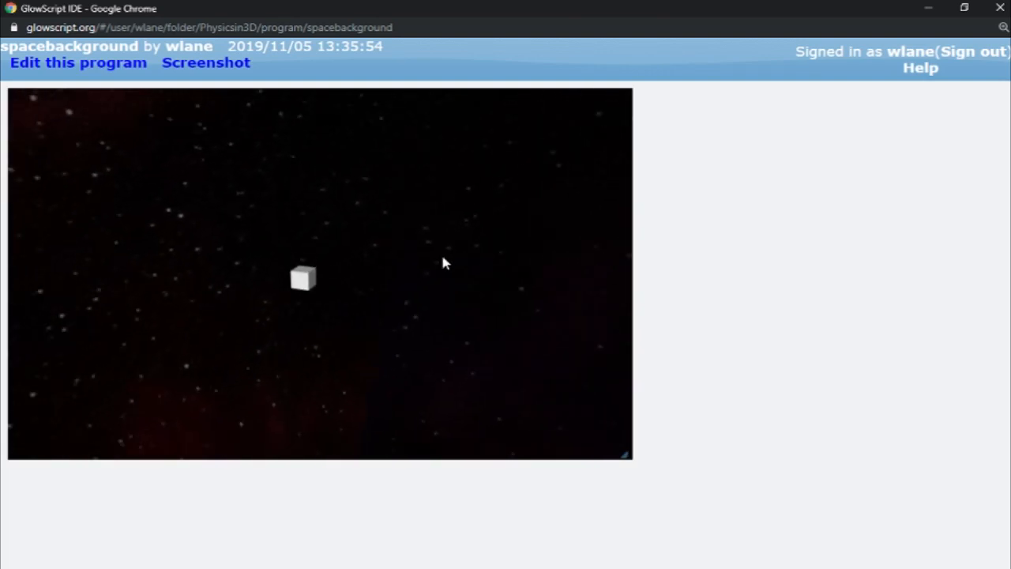
# - Return to the editor to move the orbit into the x-z plane
pyautogui.press('alt+tab')
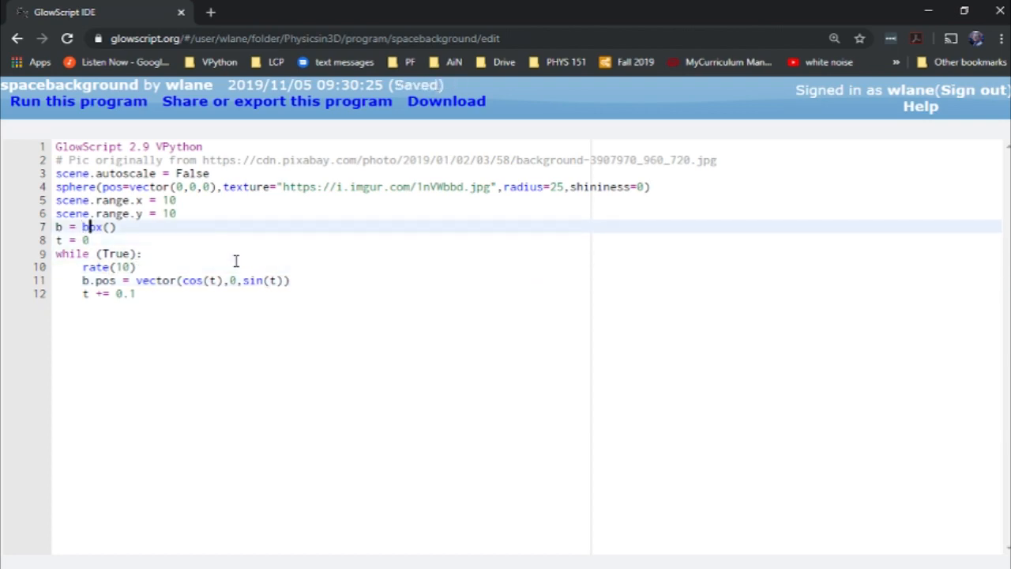
# - Add make_trail=True to the box, scale the orbit radius to 4, save and run
pyautogui.write('make_trail=True')
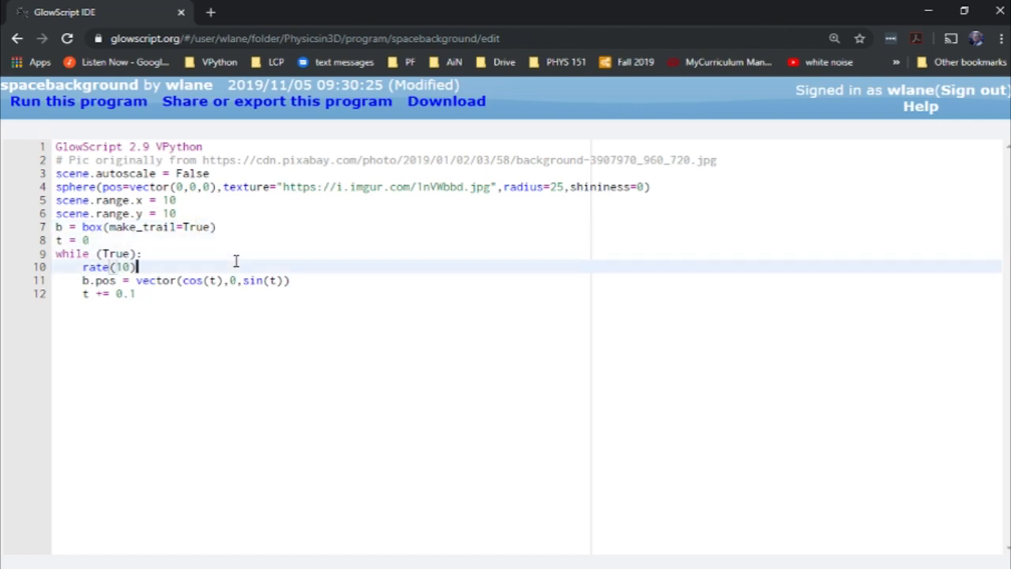
pyautogui.press('Ctrl+s')
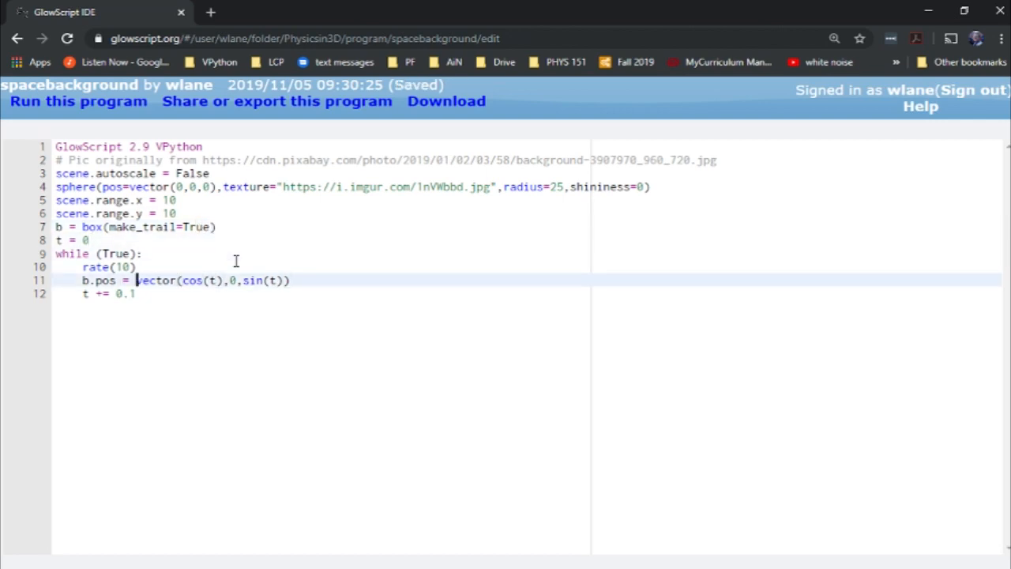
pyautogui.write('4')
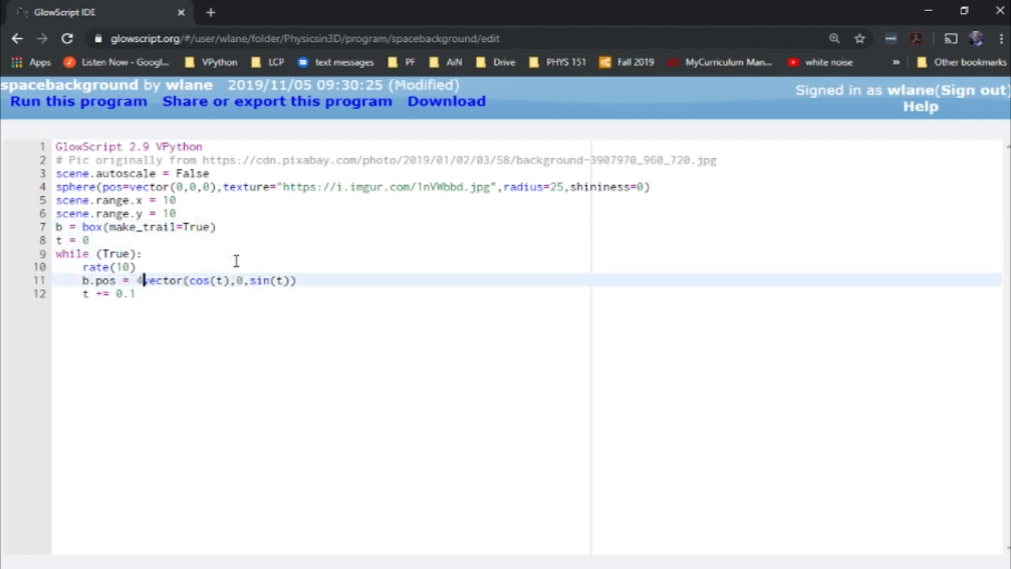
pyautogui.click(76, 101)
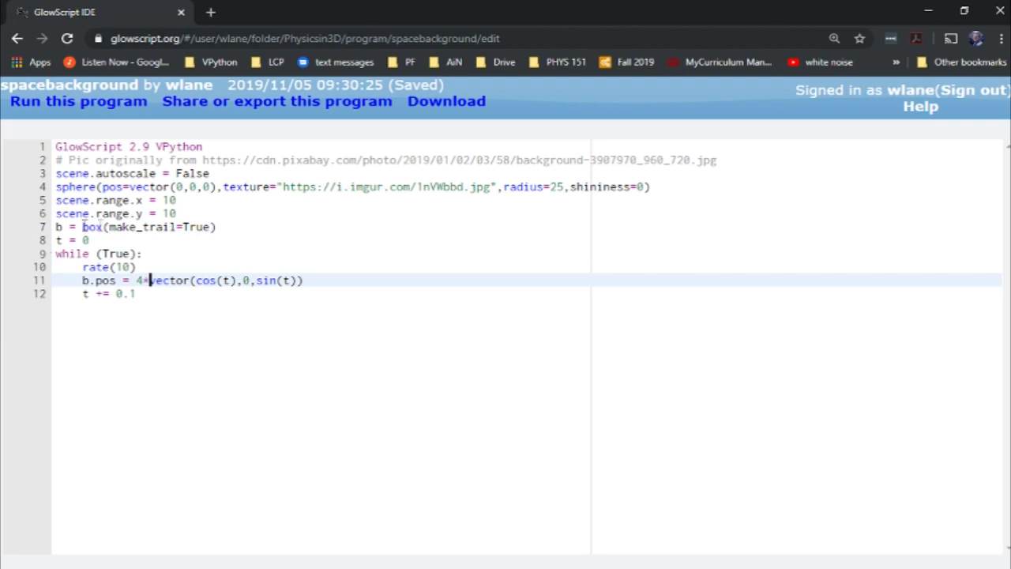
pyautogui.press('alt+tab')
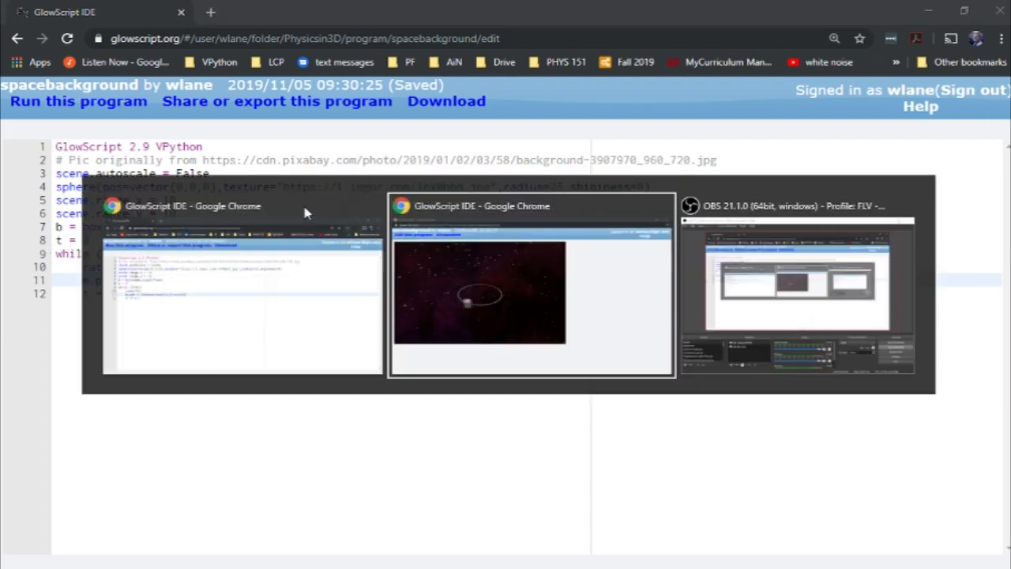